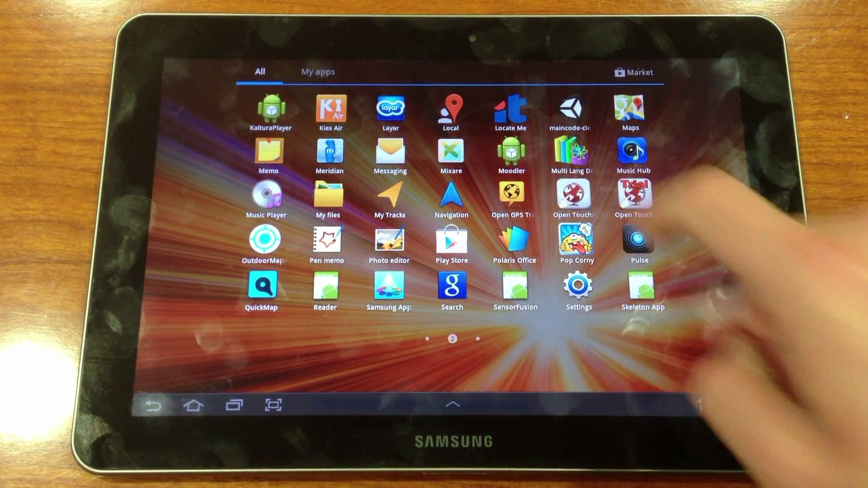
Launch Open Touch/Sound Maps from the app drawer.
click(633, 196)
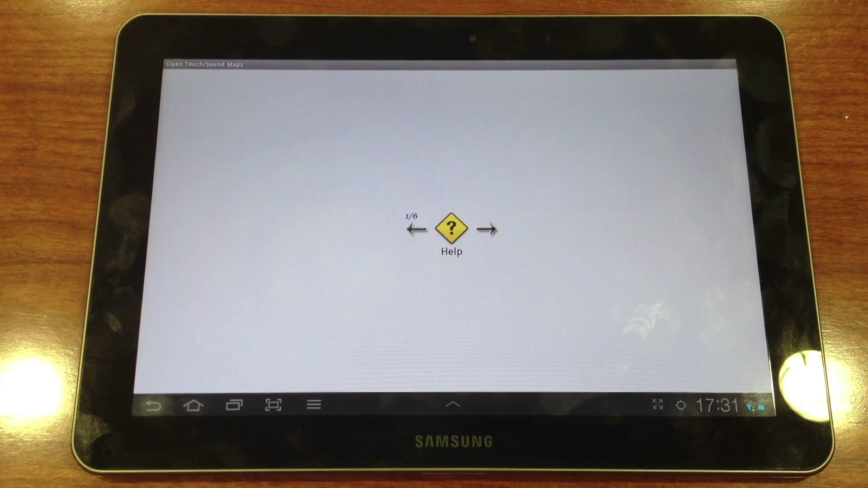
click(487, 230)
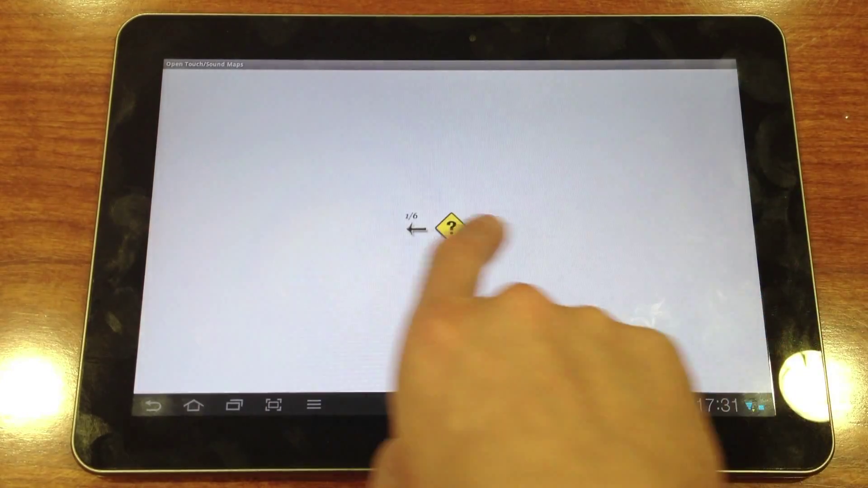
click(452, 226)
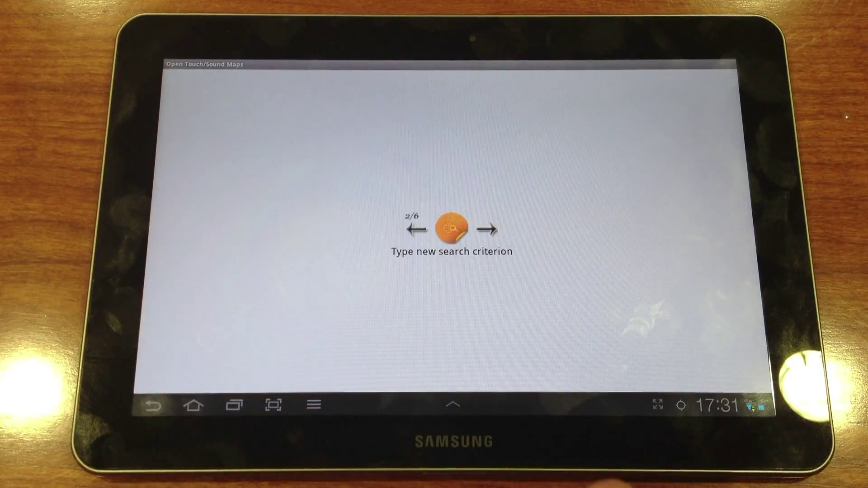
click(485, 229)
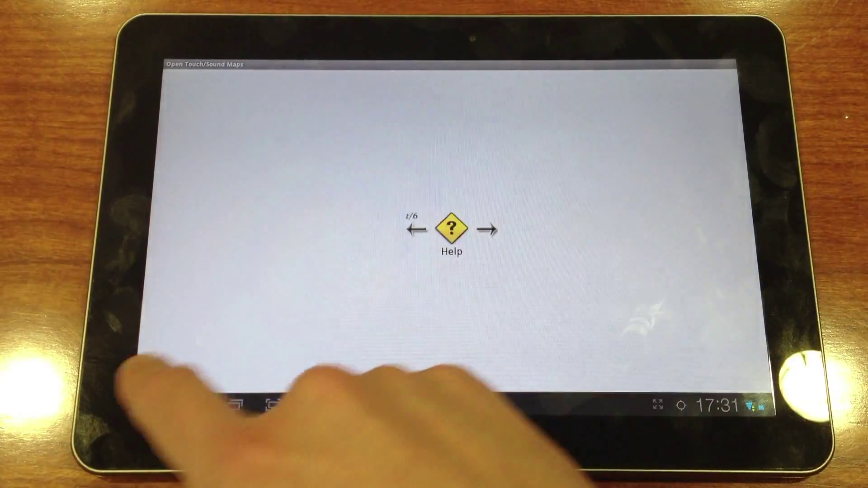
click(489, 229)
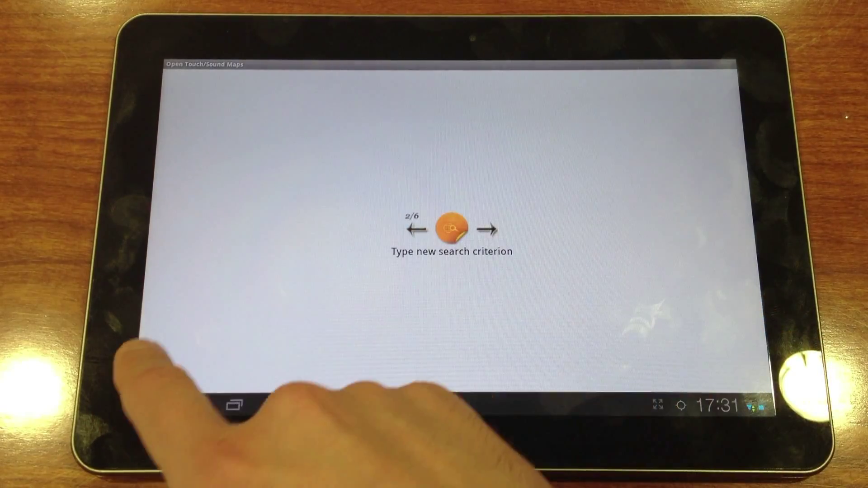
click(412, 229)
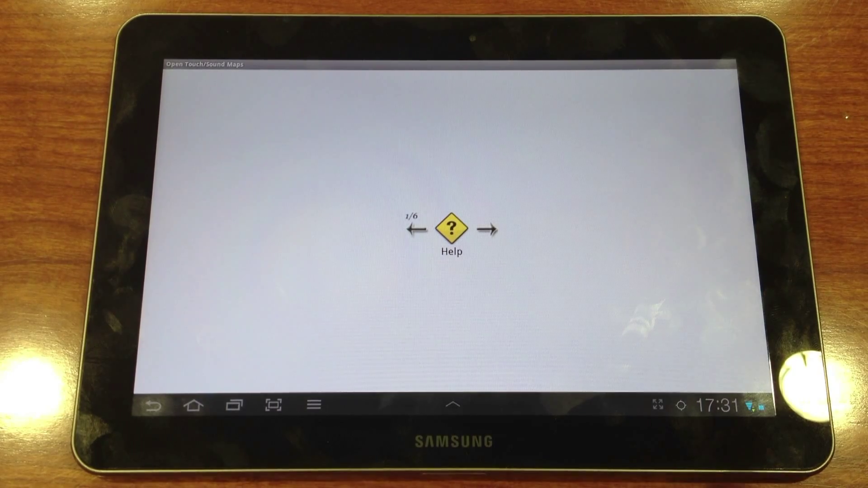
Page forward to the Language option, switch the interface to Greek, then advance to Exit.
click(488, 230)
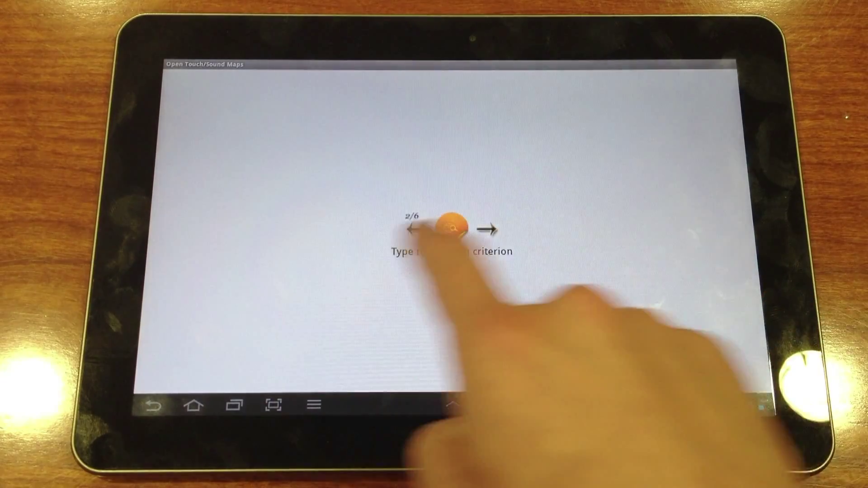
click(489, 230)
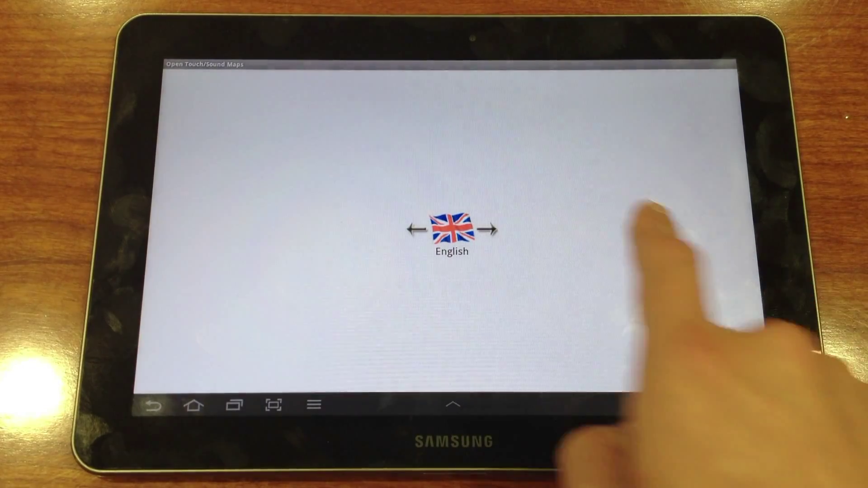
click(488, 229)
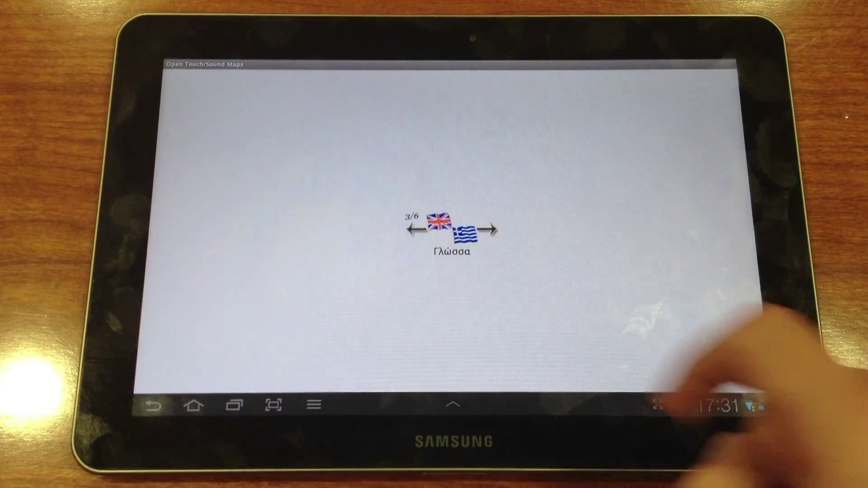
click(488, 230)
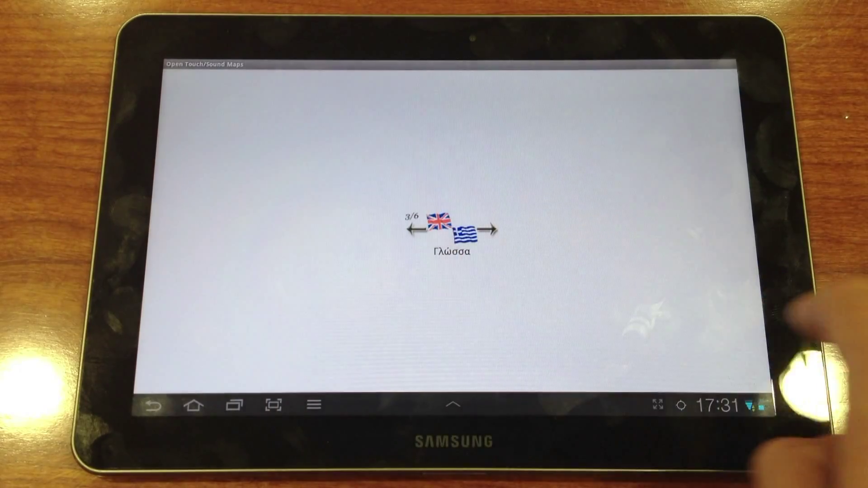
click(415, 228)
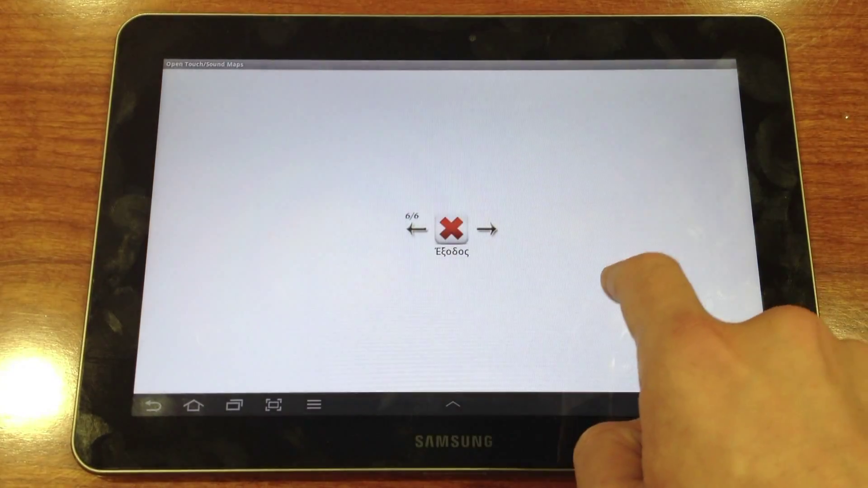
Step back through About to Language and switch the interface back to English.
click(412, 229)
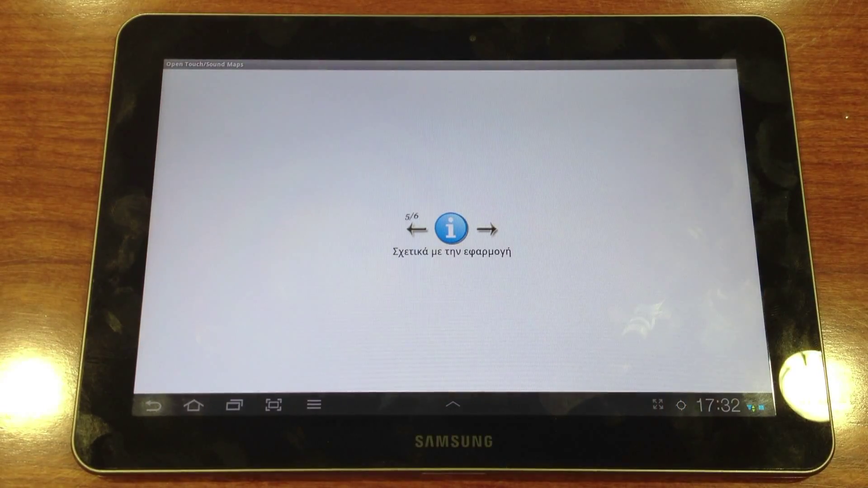
click(413, 229)
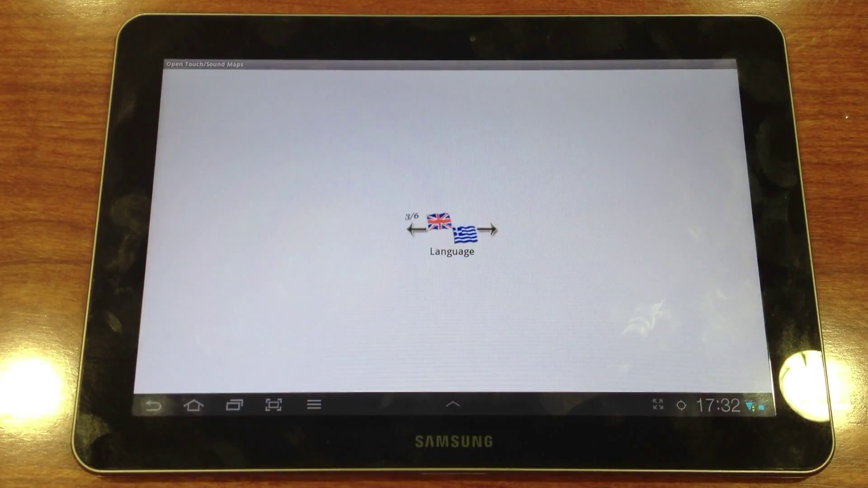
Open the on-screen keyboard and start the search text with E and M.
click(413, 229)
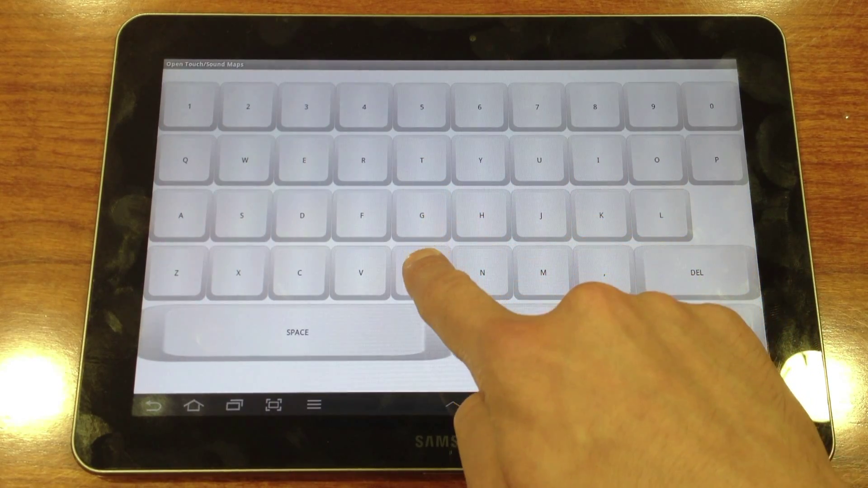
click(422, 273)
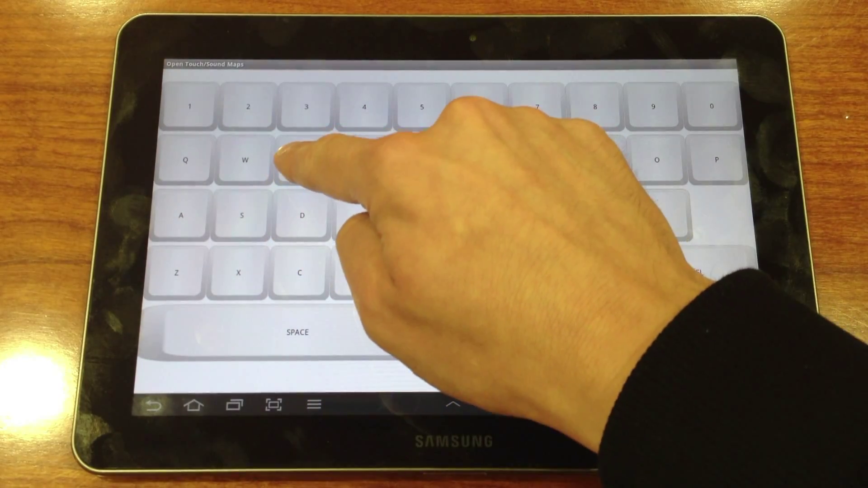
click(303, 161)
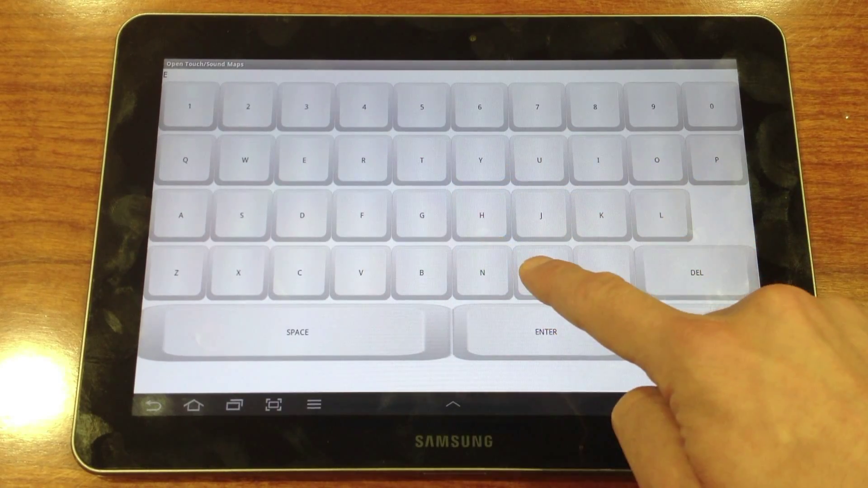
click(543, 272)
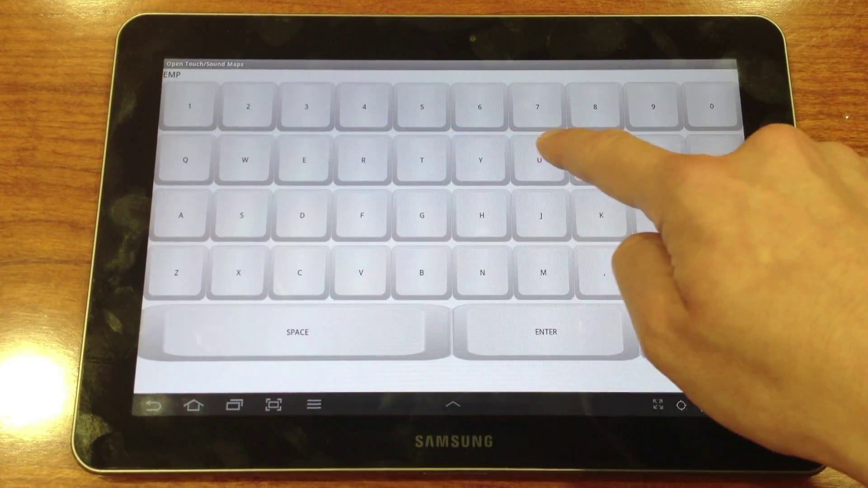
Finish typing 'EMPIRE STATE BUILDING,NEW YORK' on the custom keyboard, including the comma.
click(597, 159)
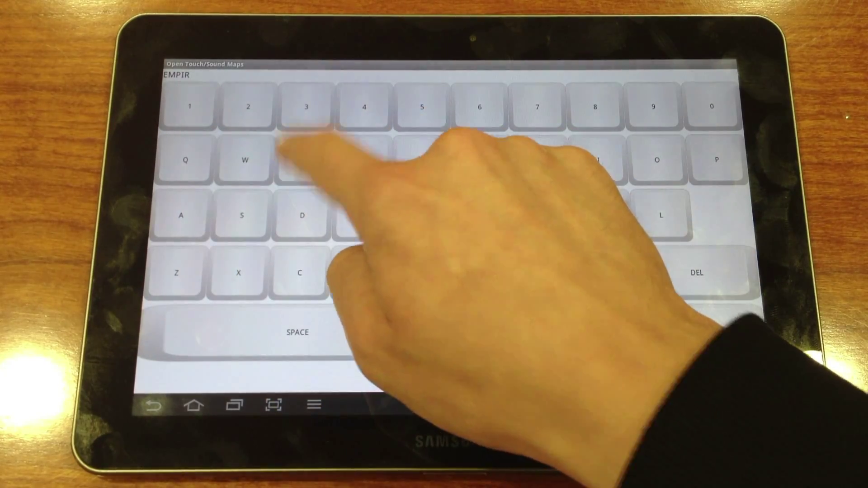
click(302, 160)
text(E STATE BUILDING)
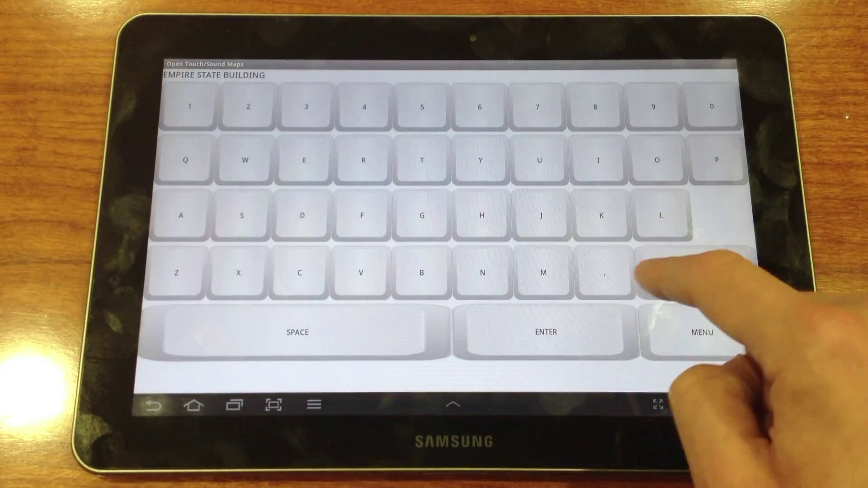
click(606, 272)
text(,NEW YORK)
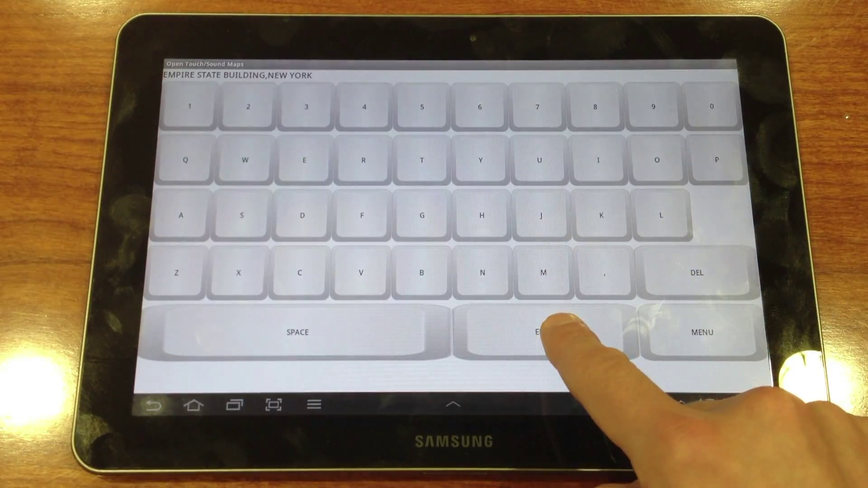
click(542, 333)
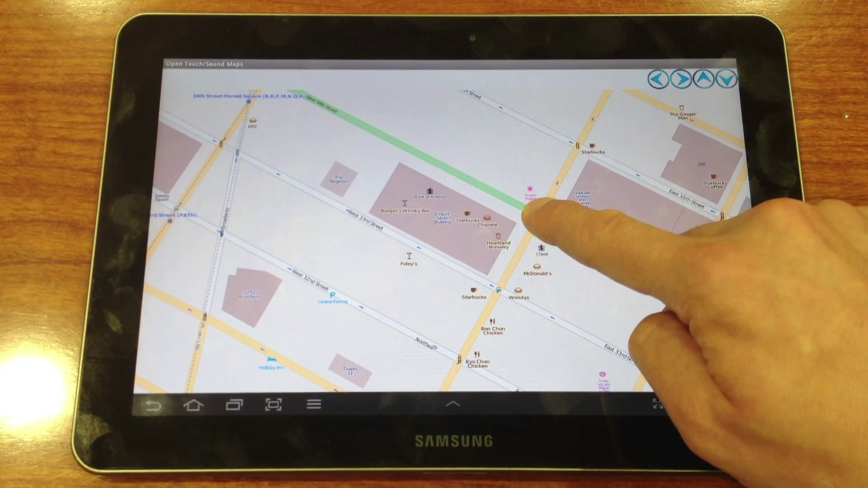
mouse_move(539, 221)
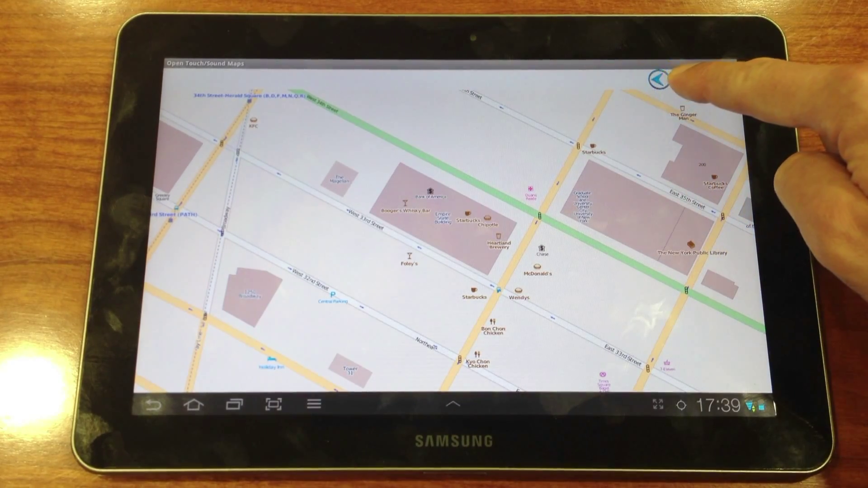
Leave the street map for the options screen at 'Type new search criterion' (2 of 6).
click(682, 80)
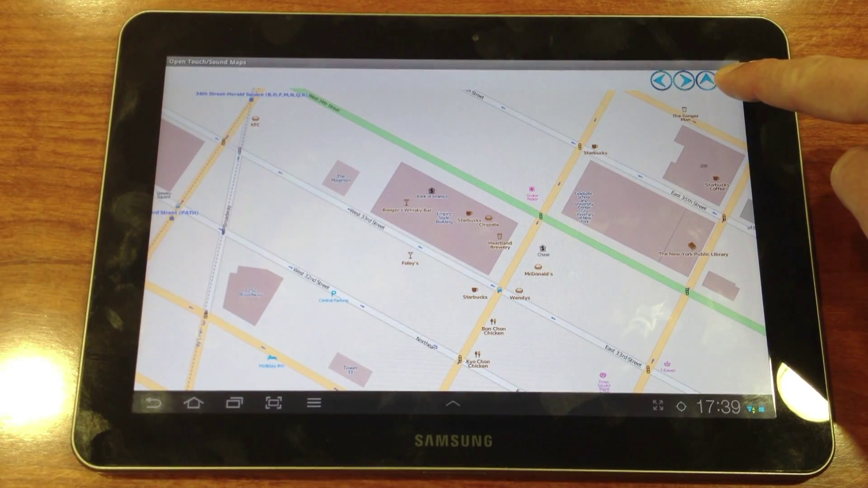
click(728, 82)
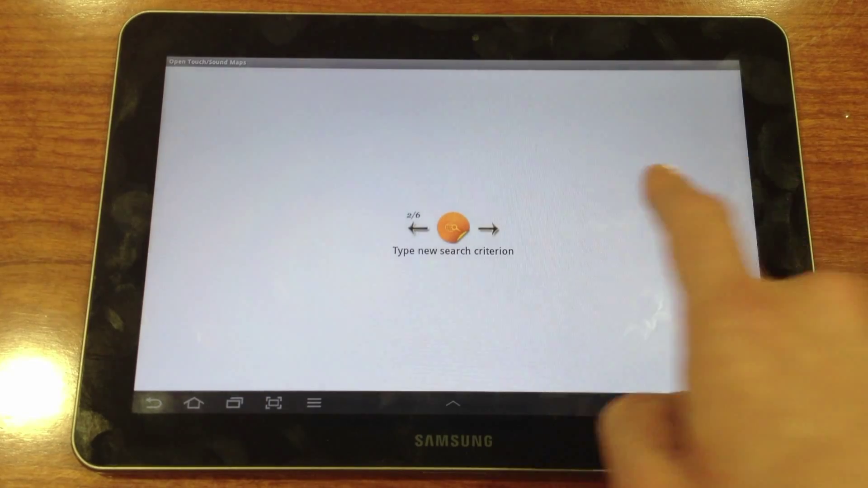
Page forward to the Use GPS option (4 of 6) and select it.
click(488, 228)
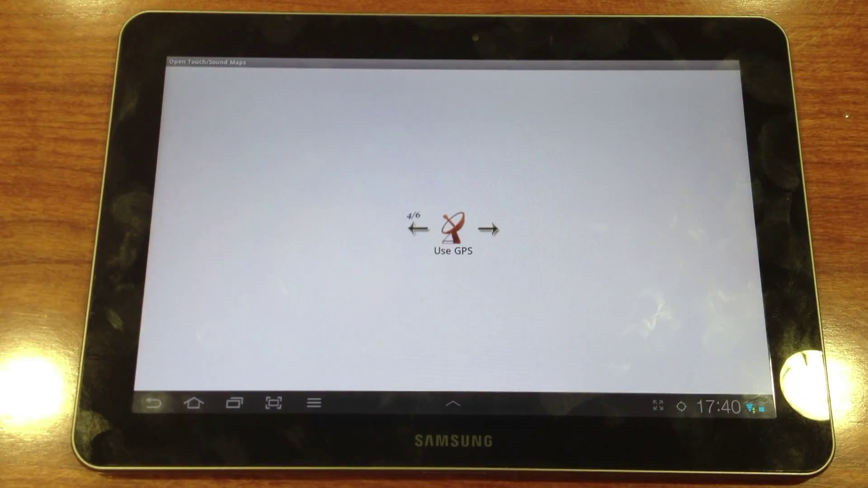
click(449, 226)
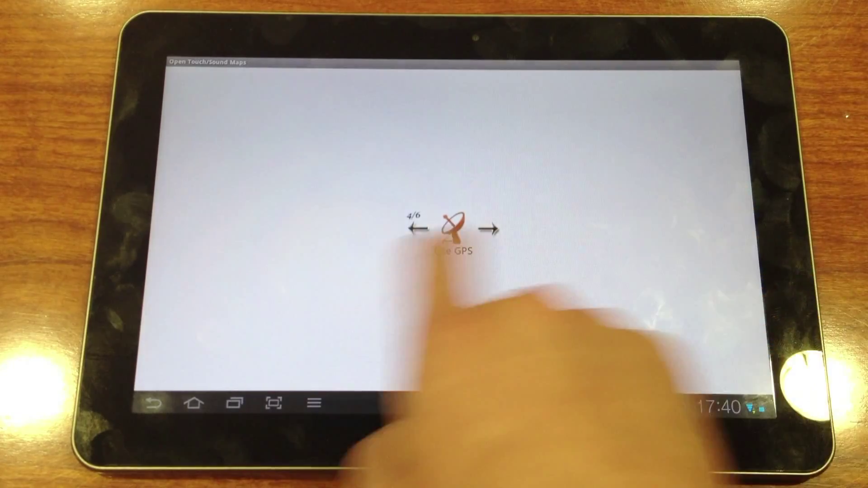